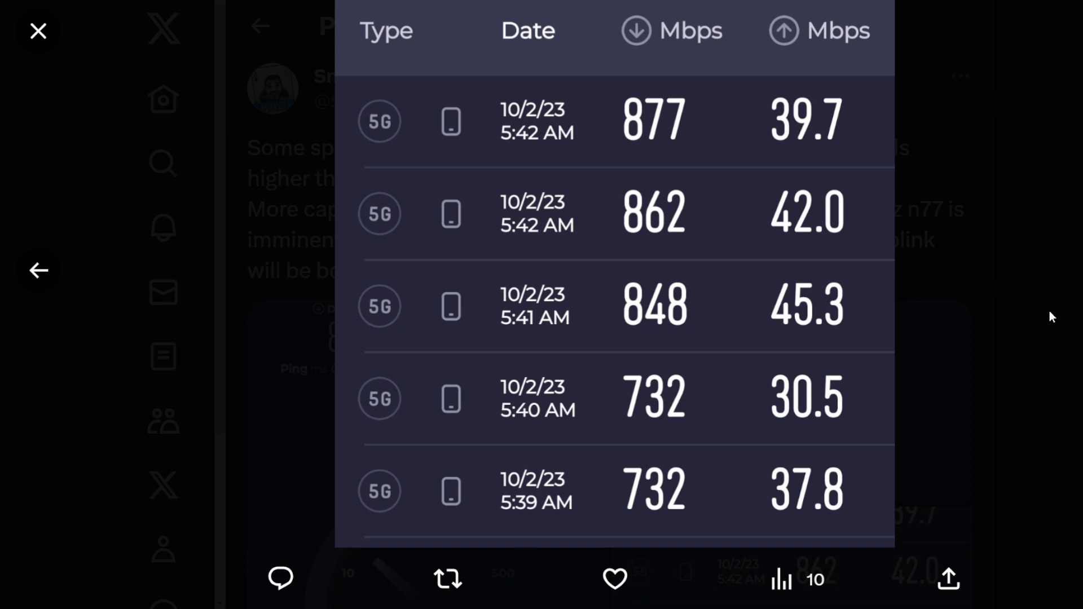
pyautogui.moveTo(1061, 300)
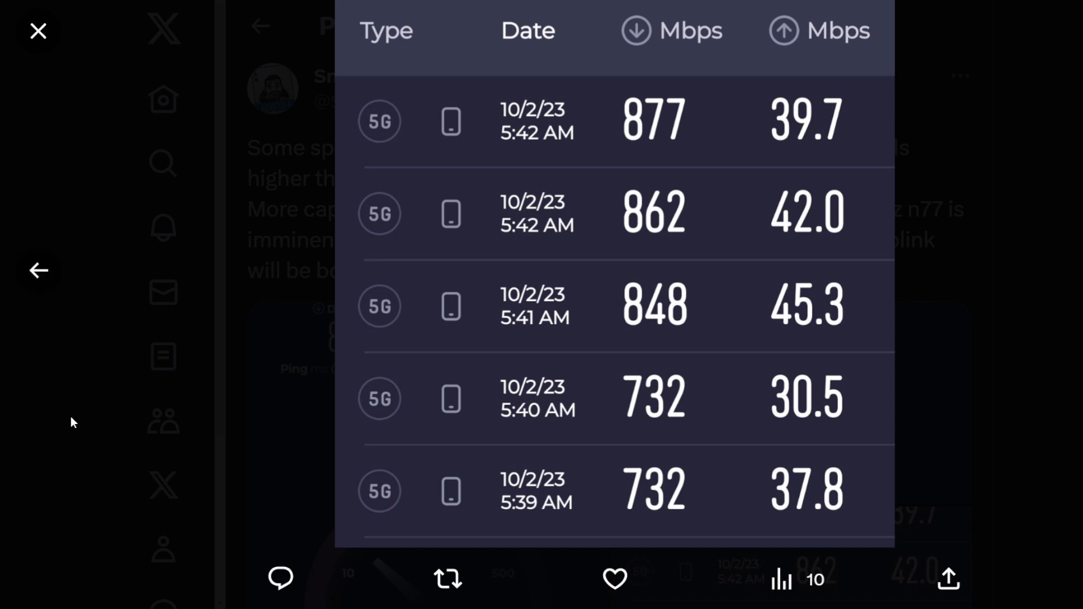
pyautogui.moveTo(193, 478)
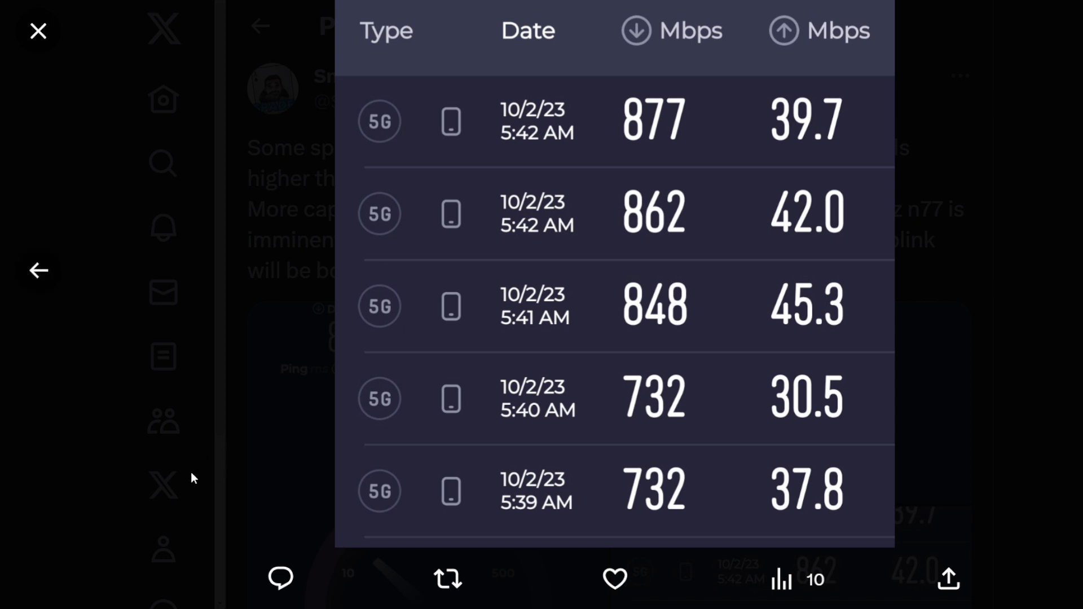